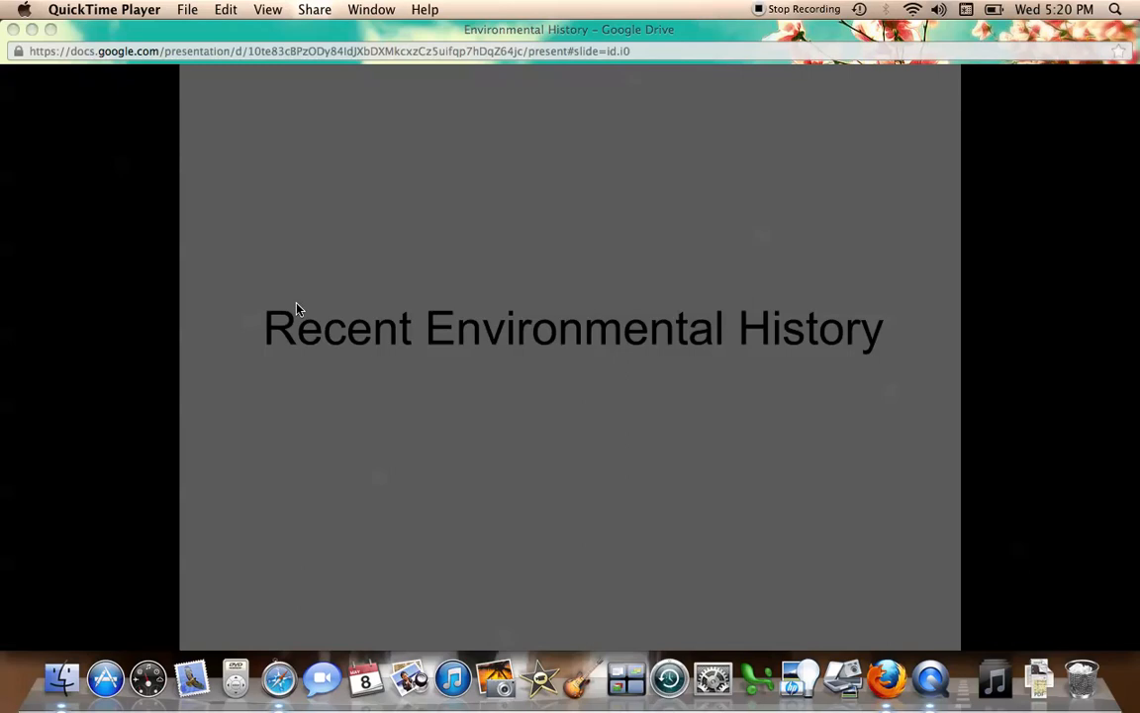
- Exit the slideshow and switch to the Environmental History notes document in Firefox
left_click(887, 679)
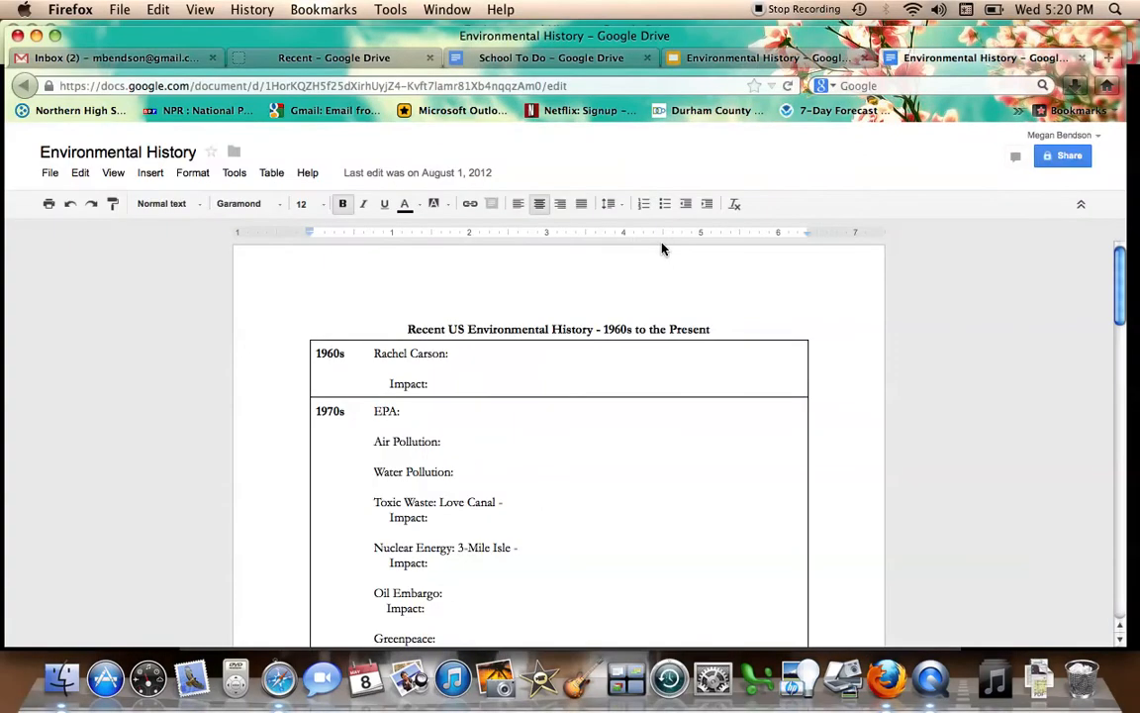
left_click(408, 329)
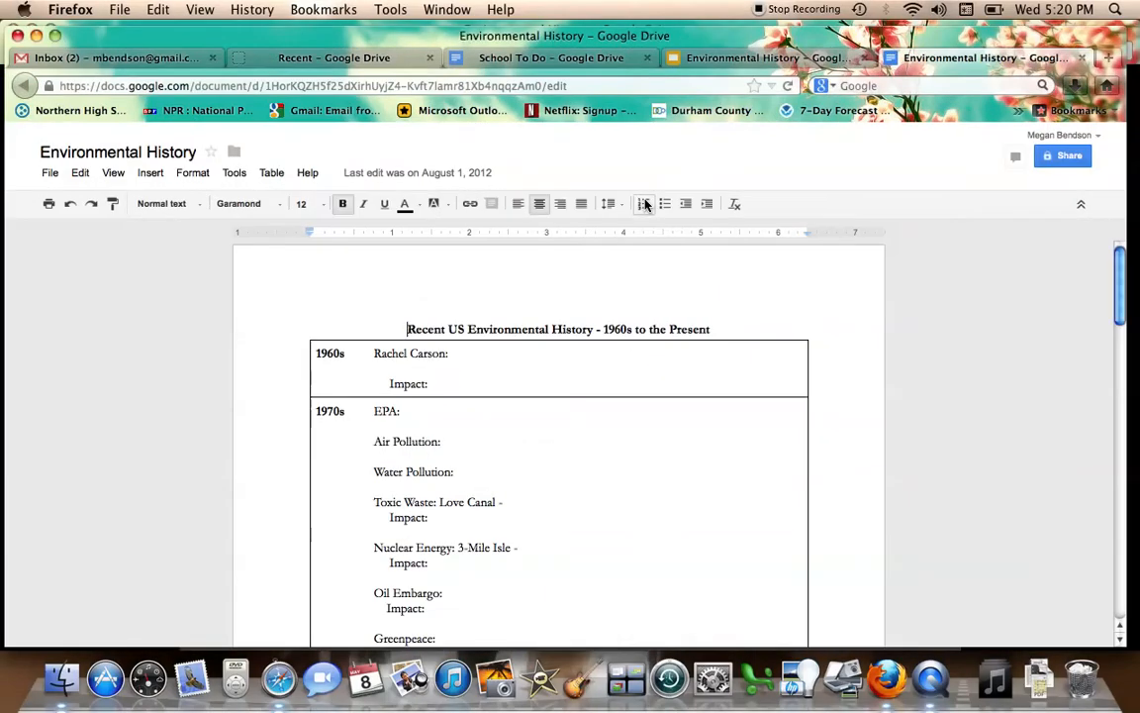
mouse_move(644, 204)
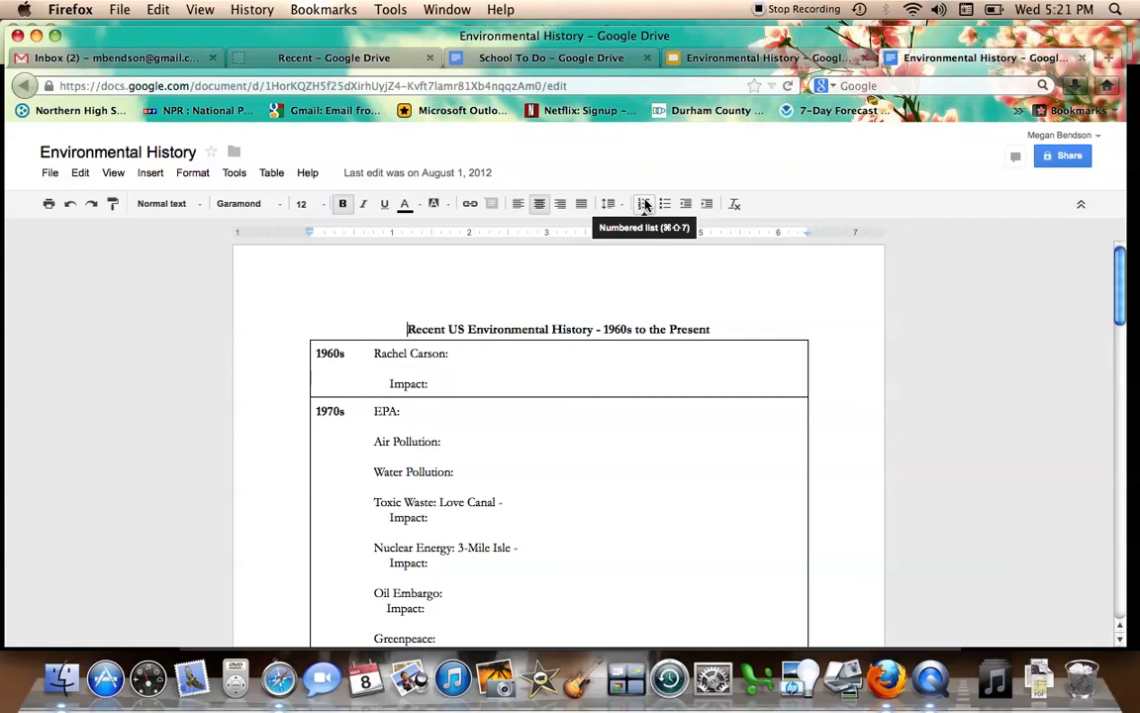
mouse_move(986, 297)
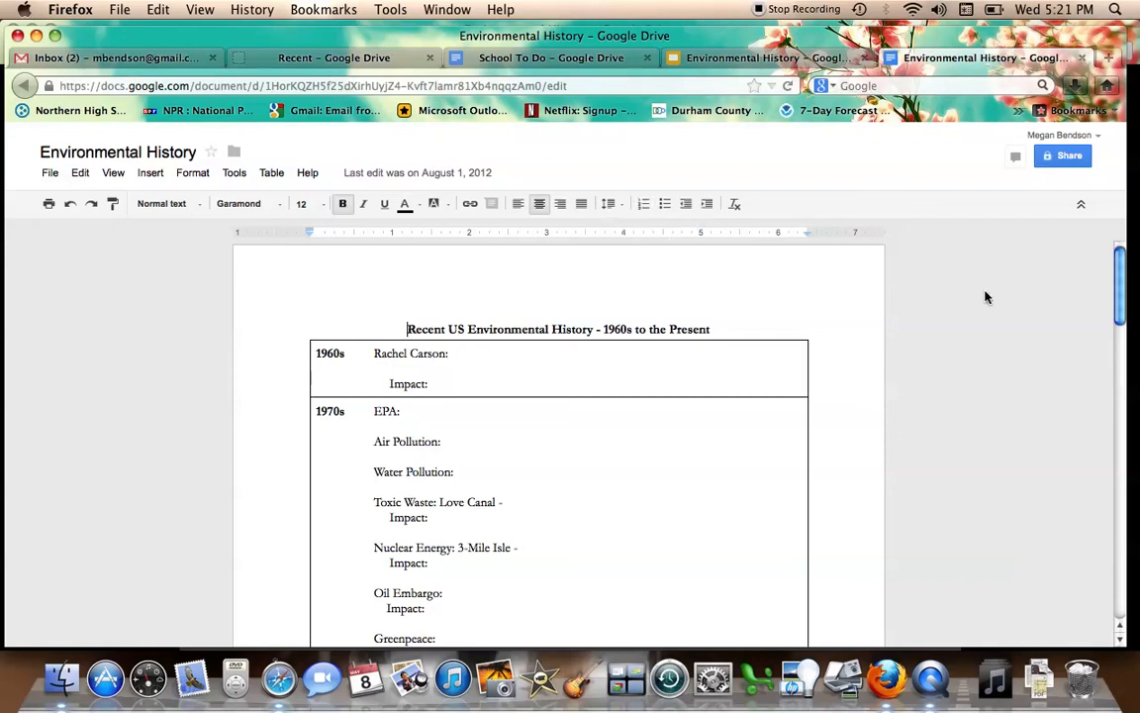
mouse_move(664, 20)
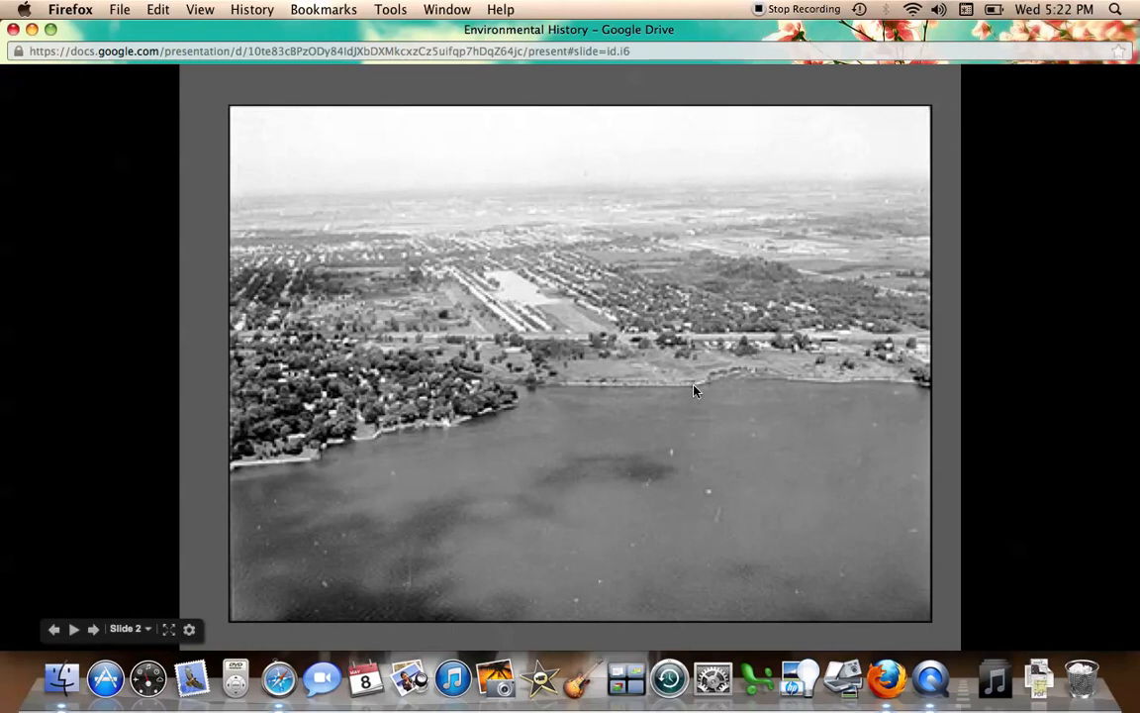
mouse_move(661, 385)
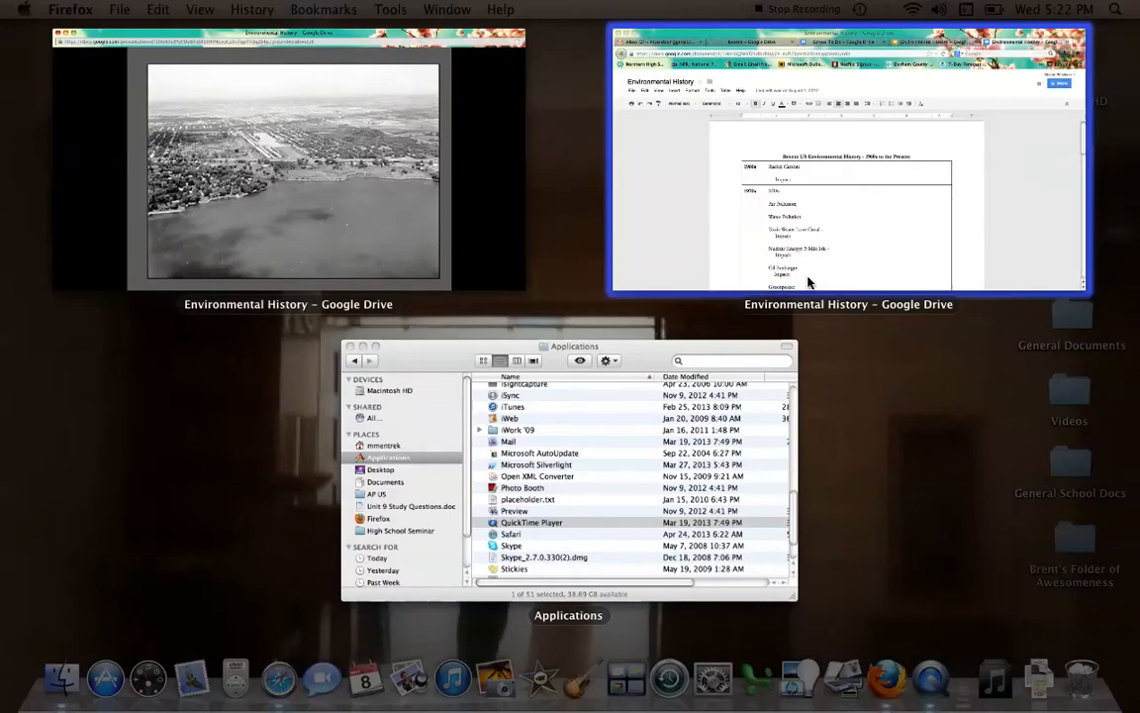
- Switch from the aerial lakeside slide back to the Environmental History notes window
left_click(848, 163)
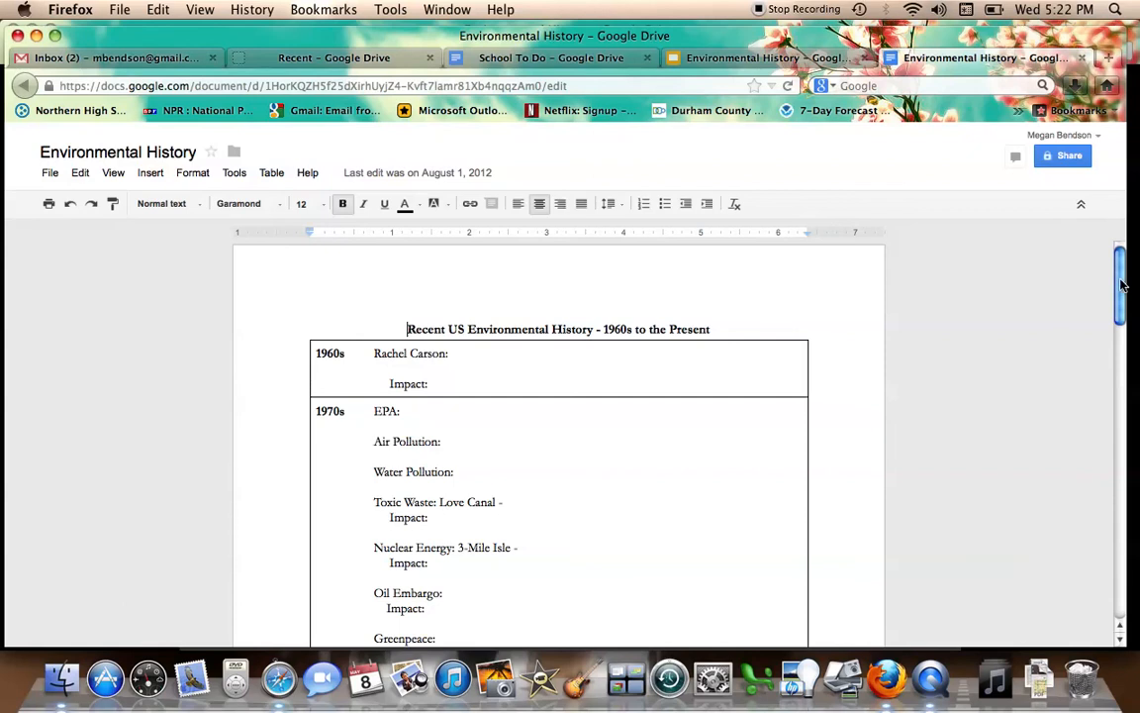
- Scroll the notes table down to the 1980s row with Exxon Valdez and Chernobyl
scroll("down", 3)
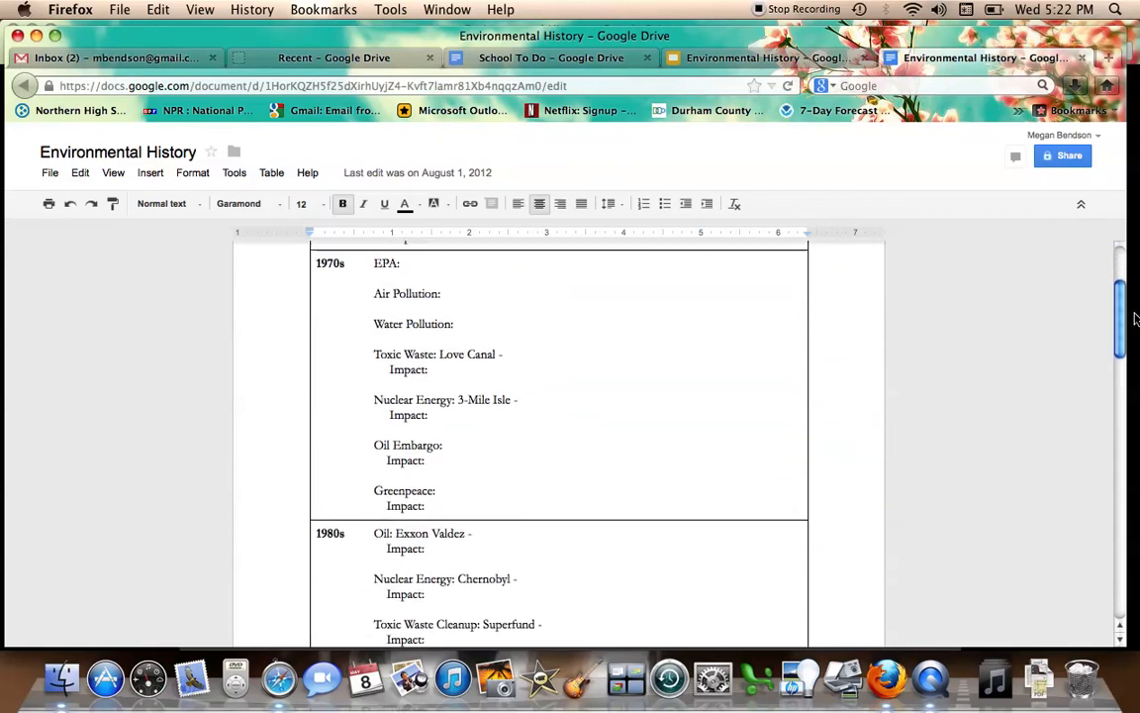
scroll("down", 3)
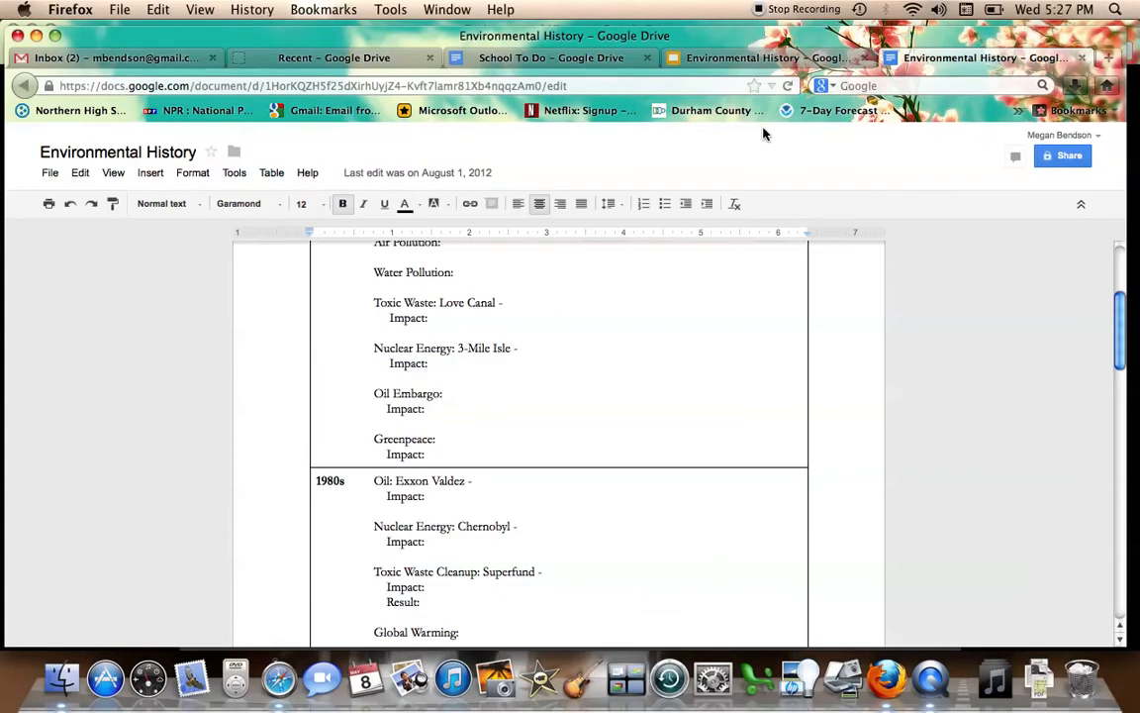
mouse_move(1117, 325)
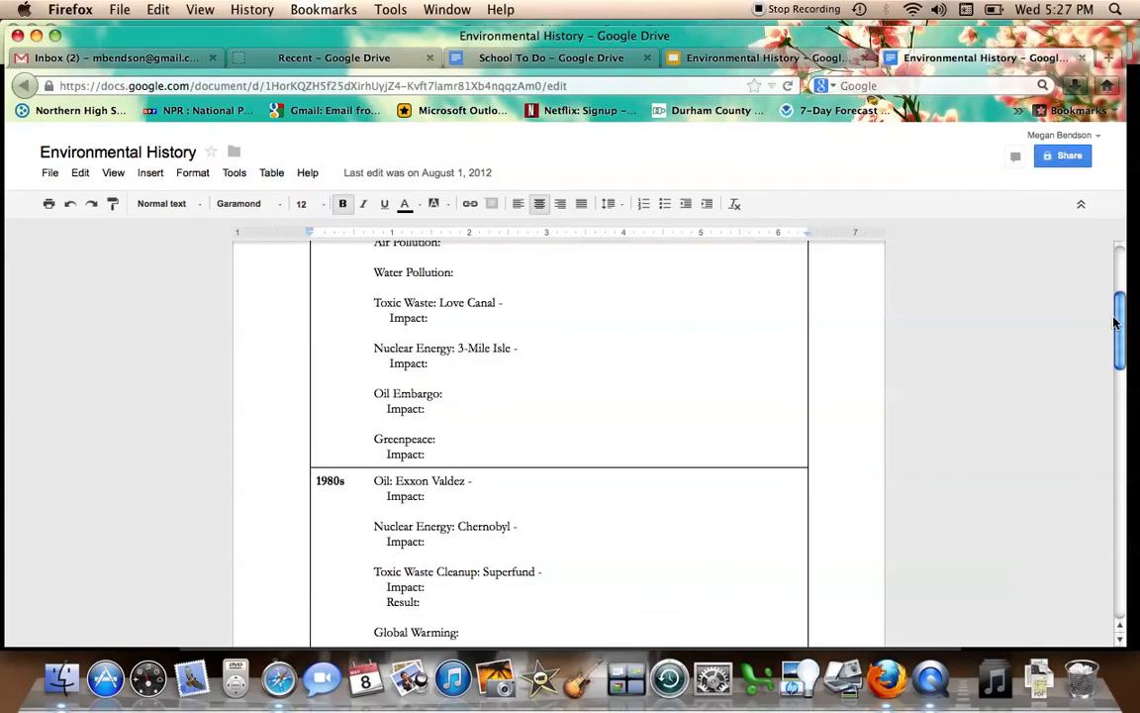
- Scroll down to the 1990s–Today row with Kyoto, Copenhagen and ratification entries
scroll("down", 3)
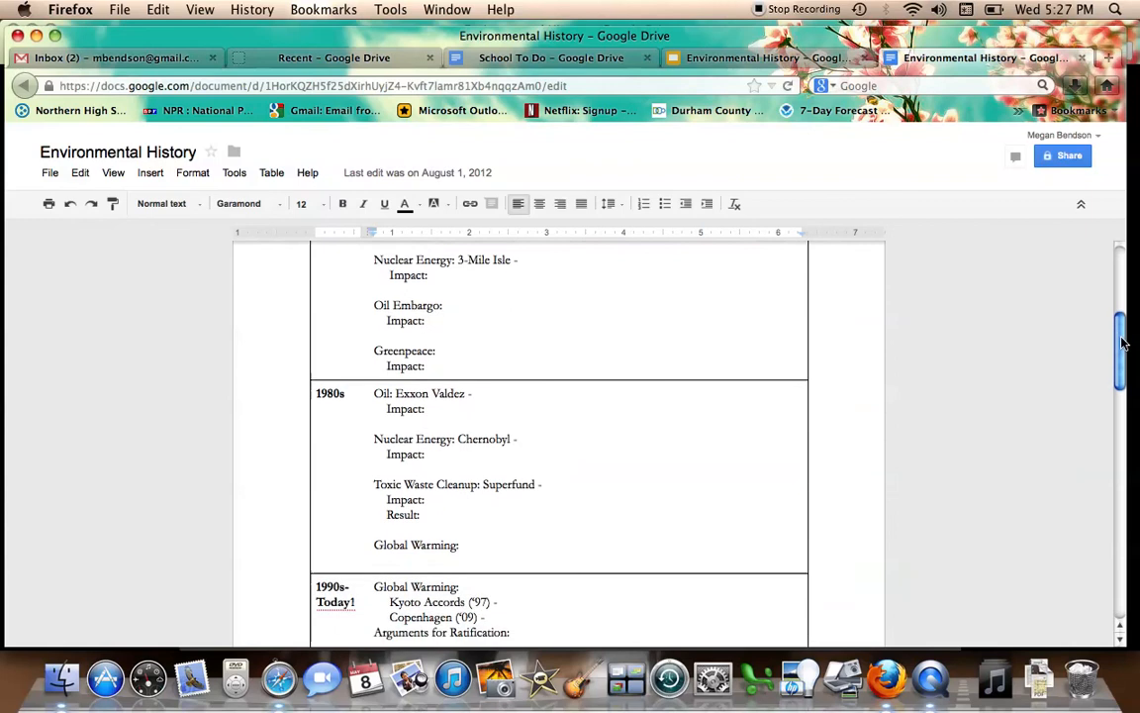
scroll("down", 3)
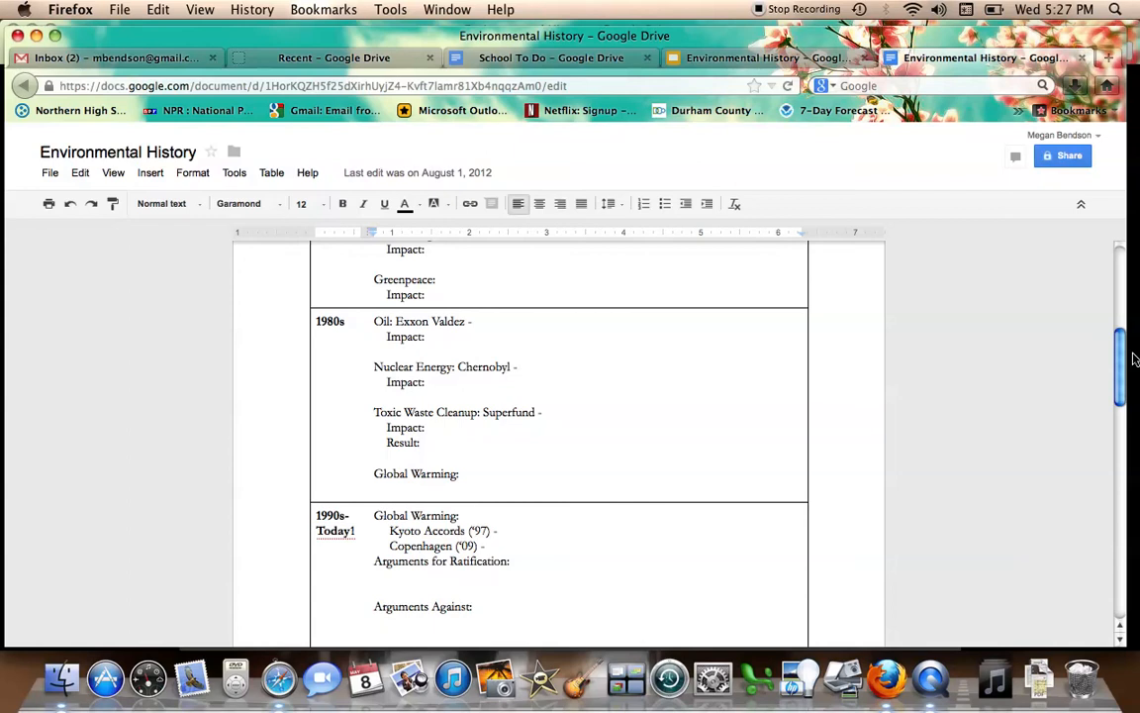
mouse_move(673, 161)
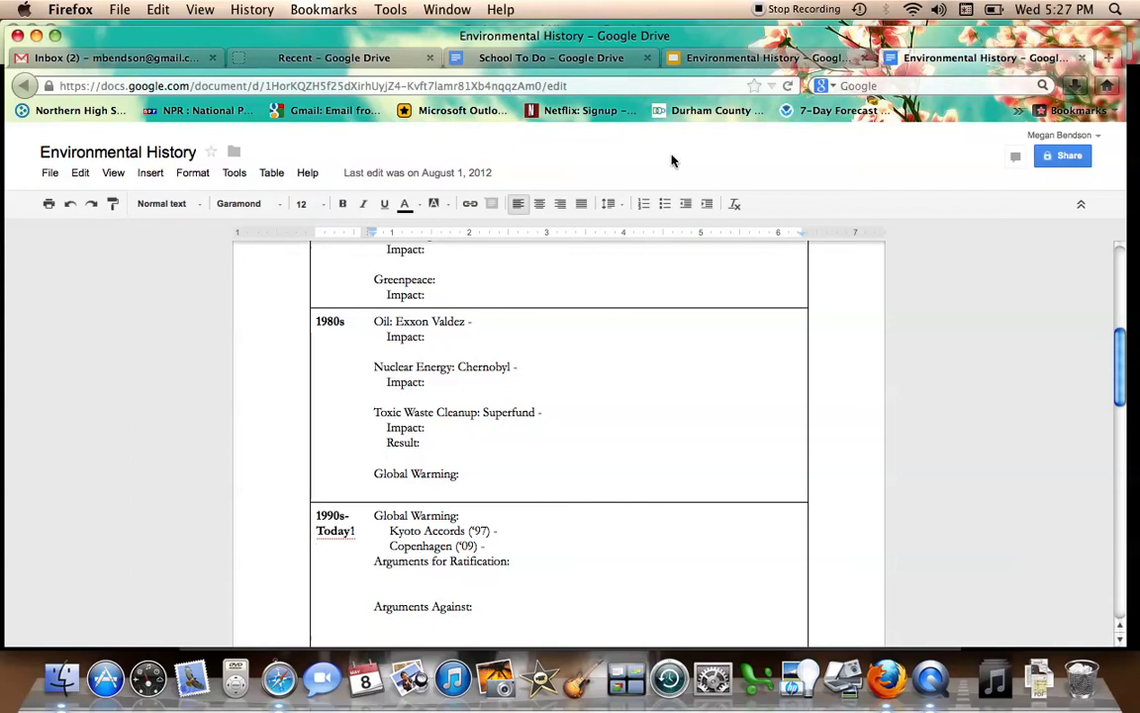
mouse_move(525, 22)
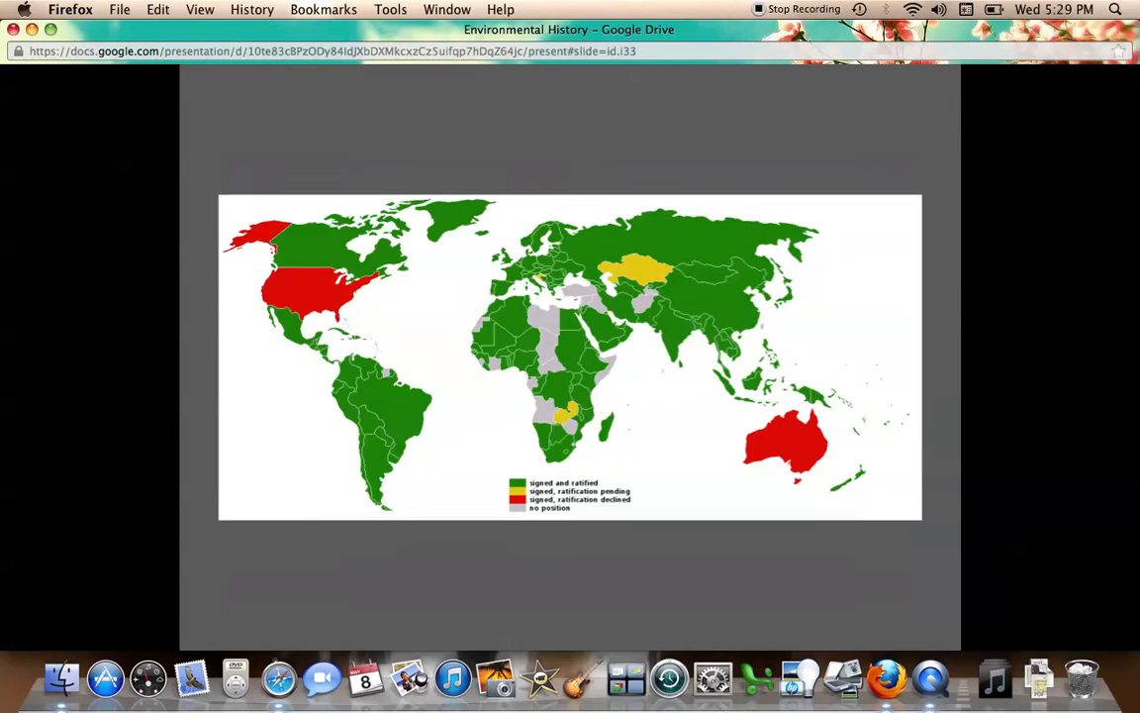
mouse_move(281, 217)
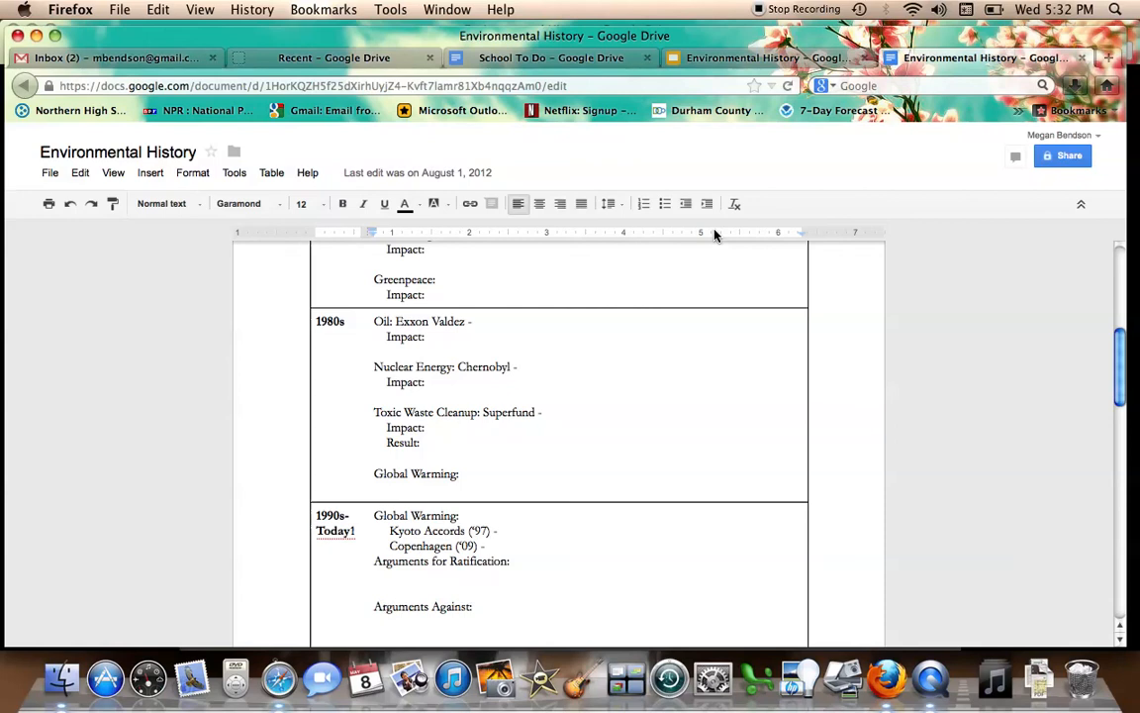
mouse_move(1128, 370)
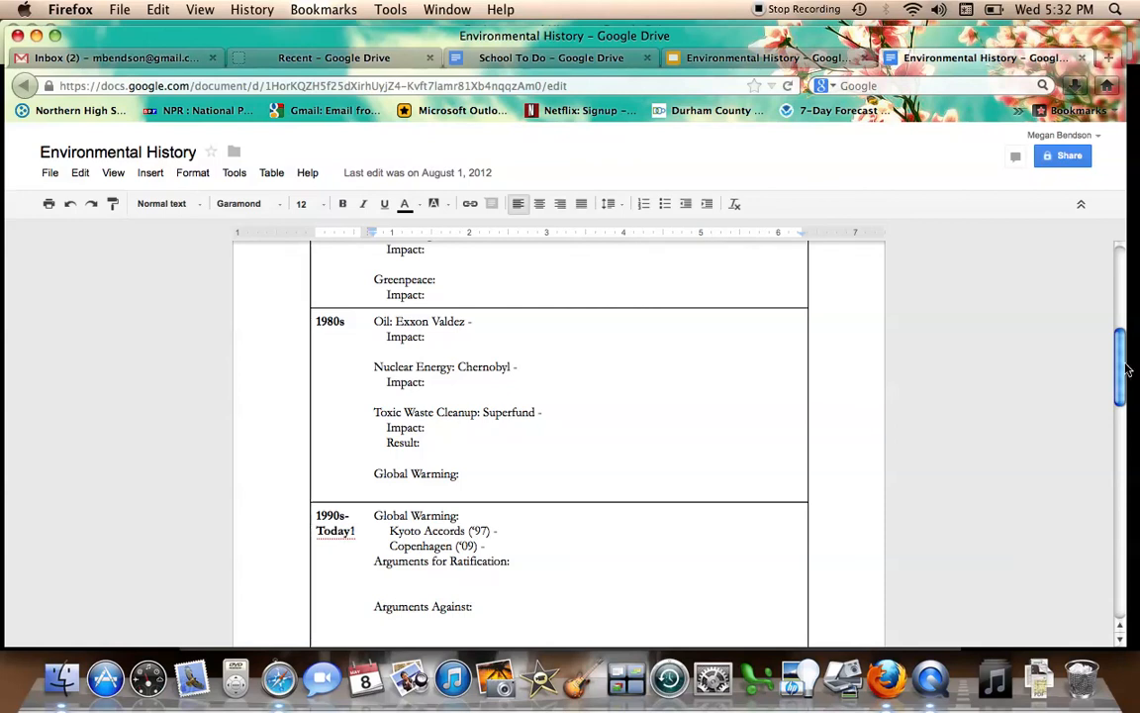
scroll("down", 3)
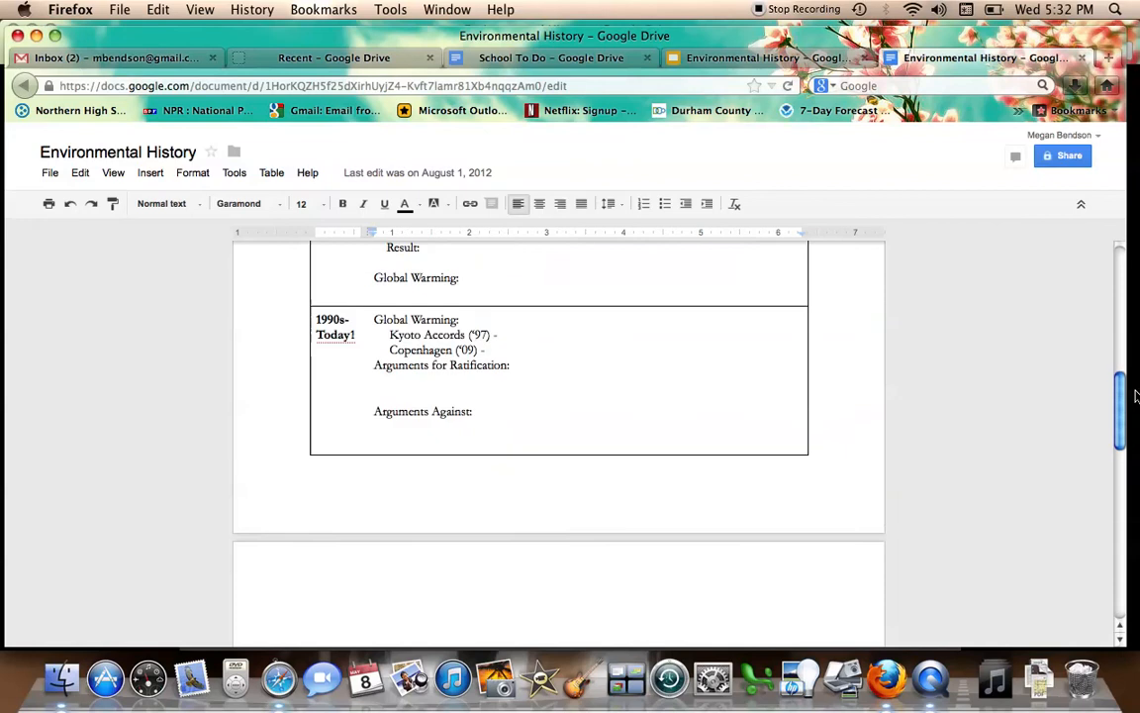
scroll("up", 3)
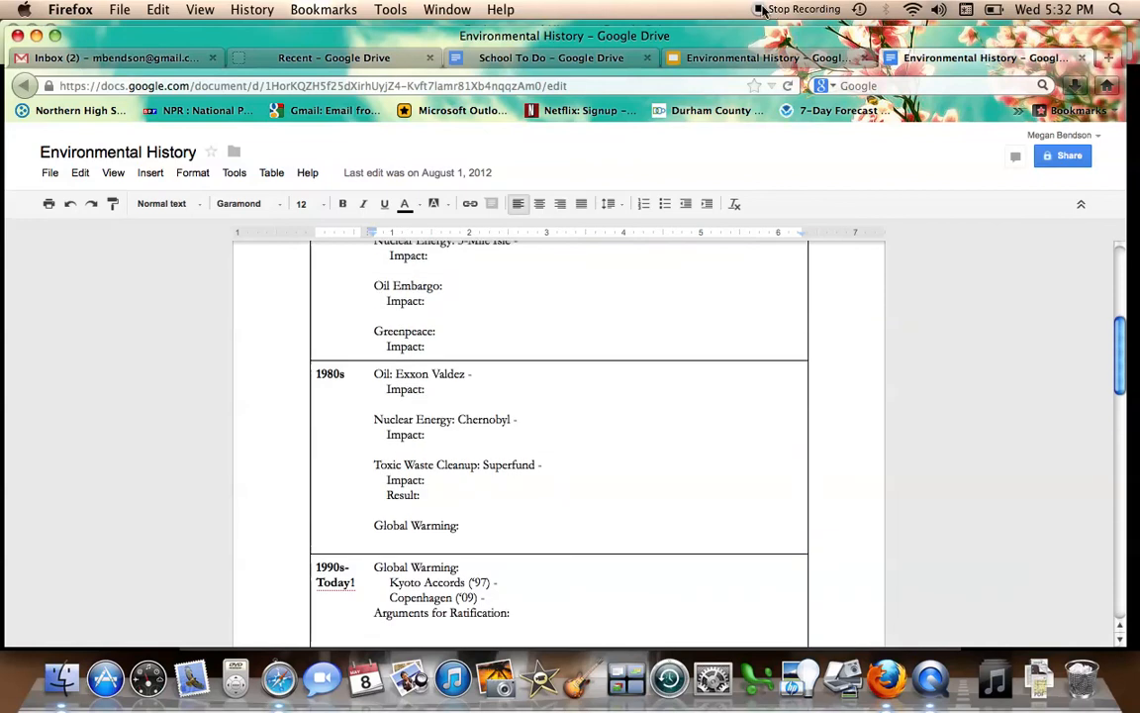